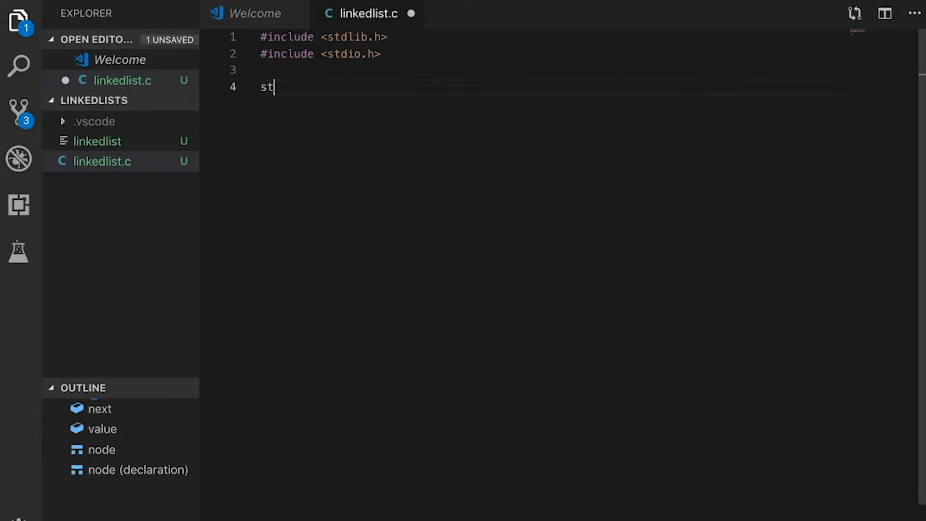
Step: Define struct node with an int value and a struct node* next pointer
text(ruct node {)
text(int)
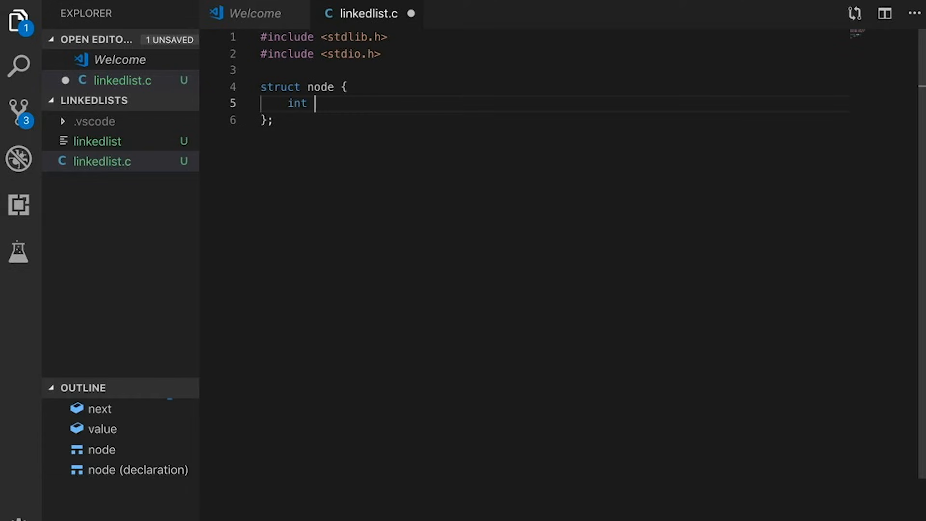
text(value;)
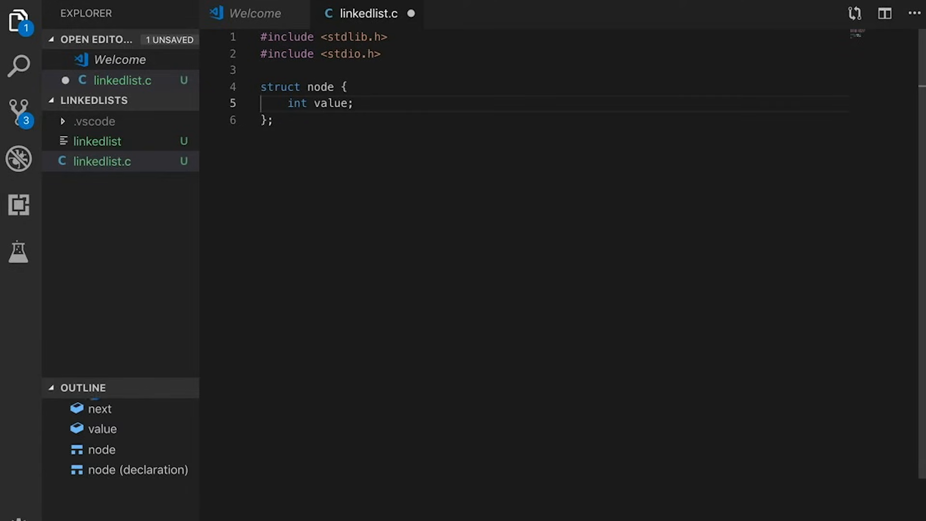
text(st)
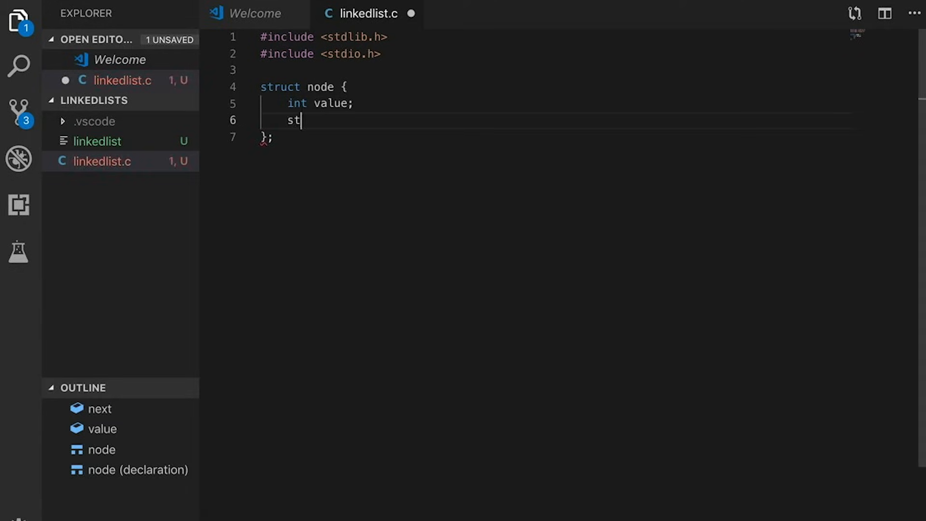
text(ruct node*)
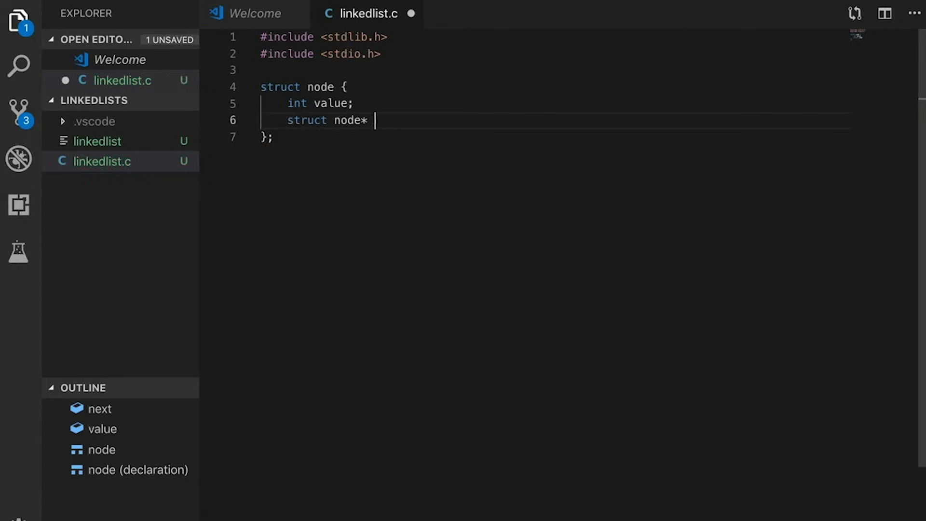
text(next;)
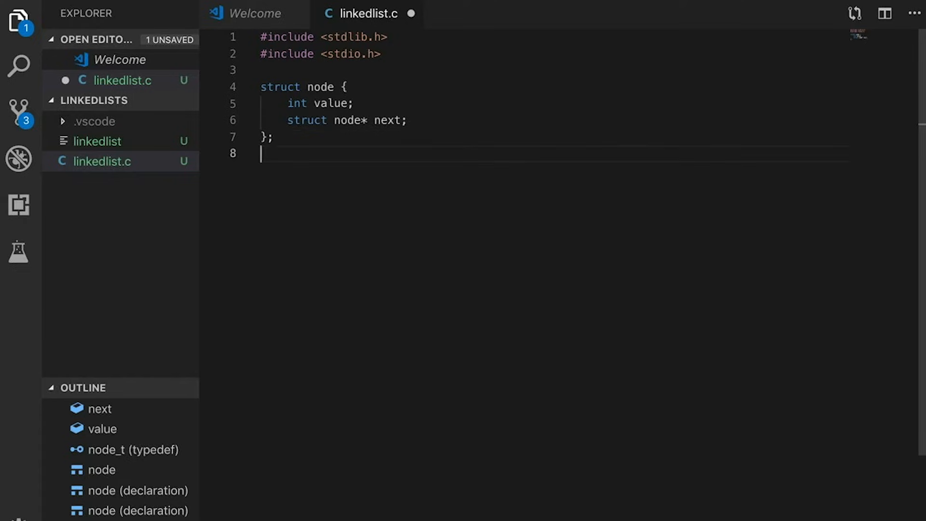
Step: Add the typedef 'typedef struct node node_t;' below the struct
text(typedef str)
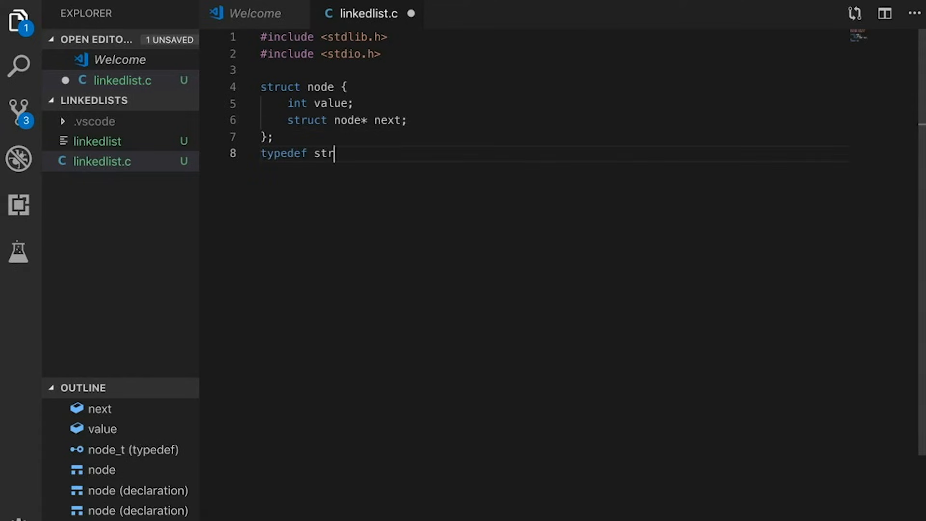
text(uct node nod)
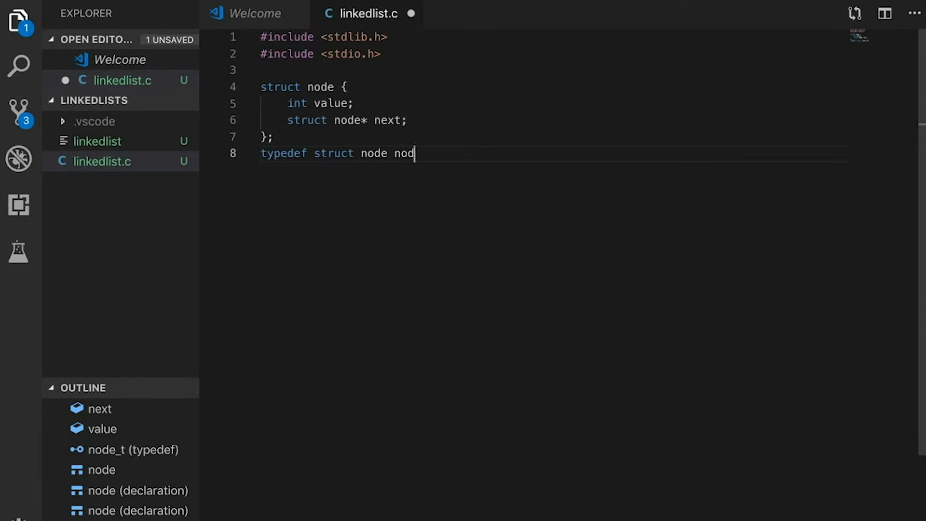
text(e_t;)
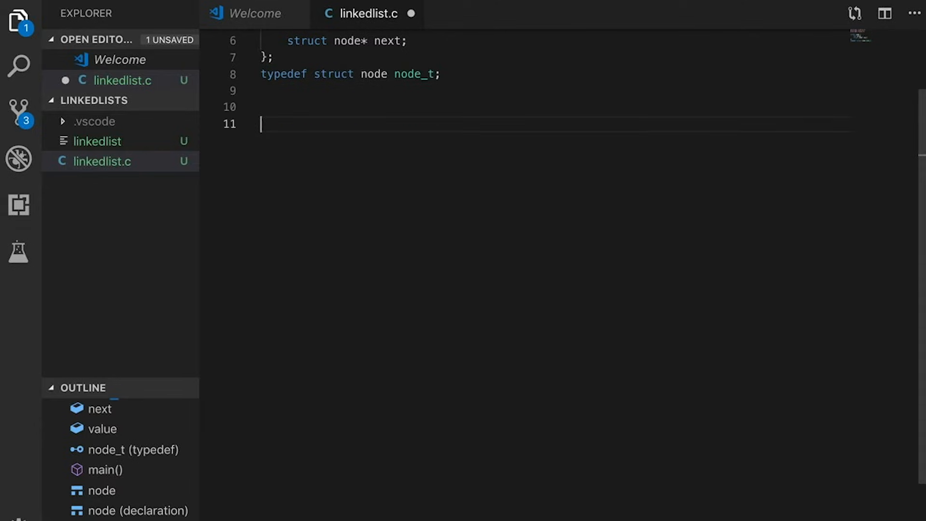
Step: Write int main() returning 0 and assign node values such as 45
text(int main())
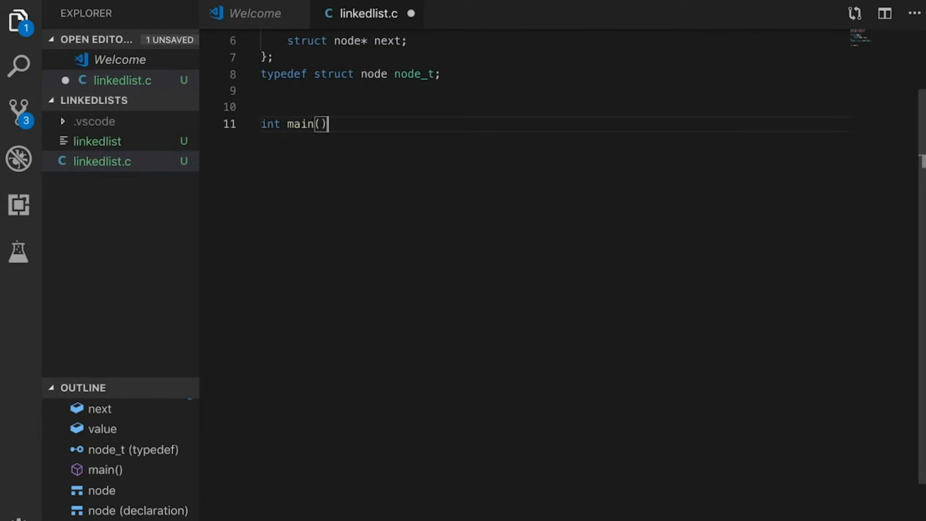
text({)
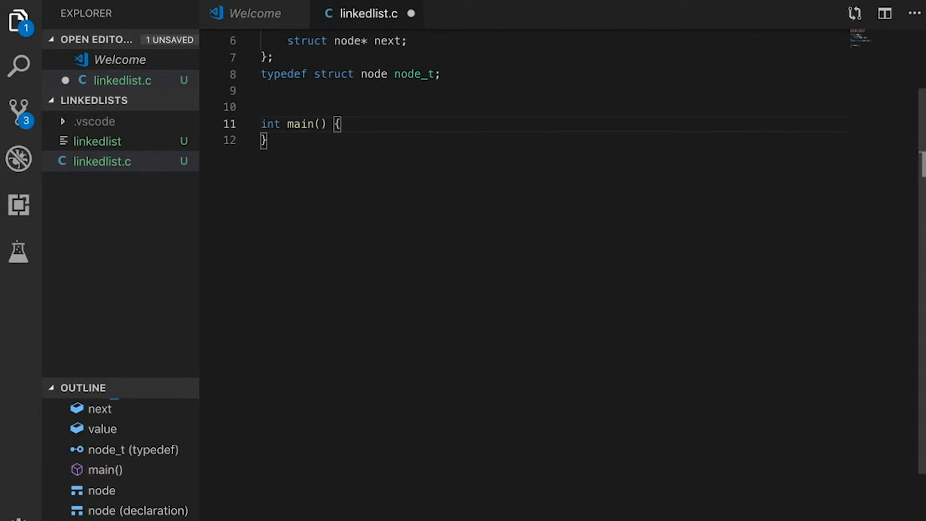
text(retu)
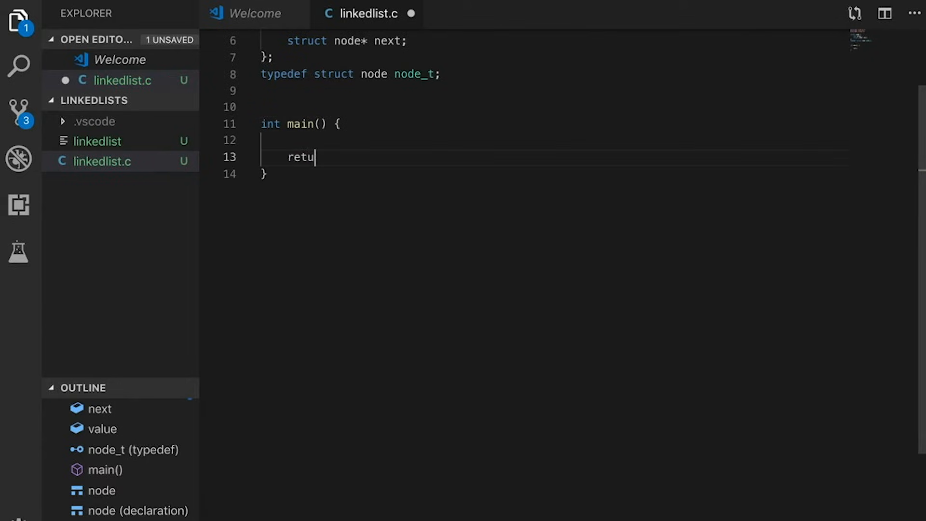
text(rn 0;)
text(n1.)
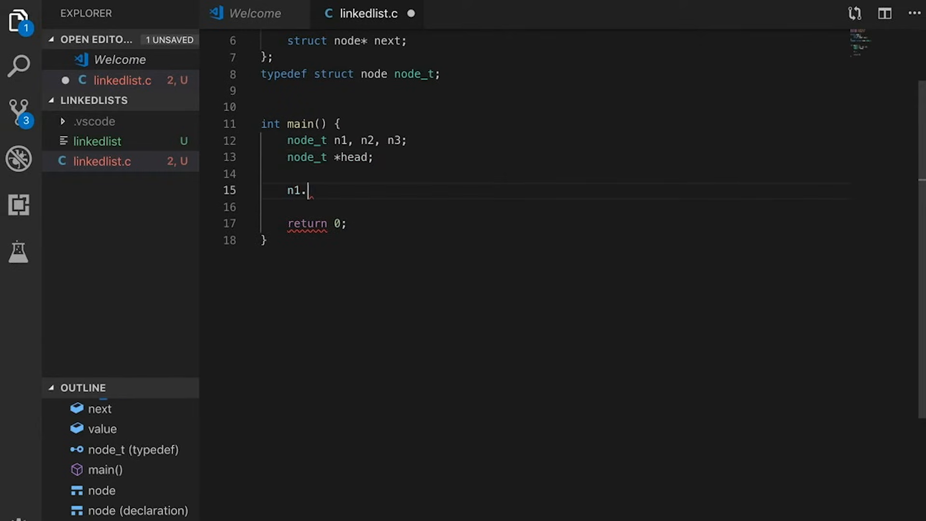
text(value = 45;)
click(550, 207)
text(n2.value = 8;)
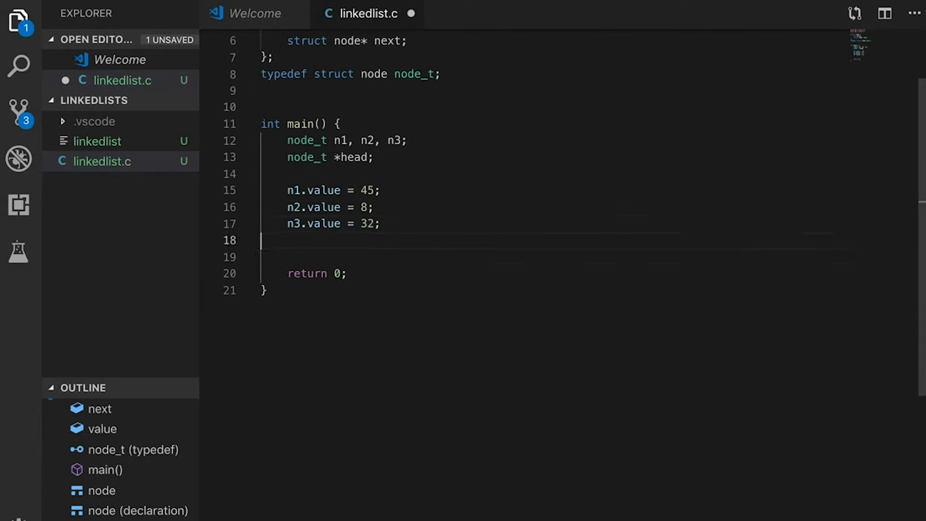
Step: Link the nodes head→n3→n2→n1, ending with n1.next = NULL
text(//link them up)
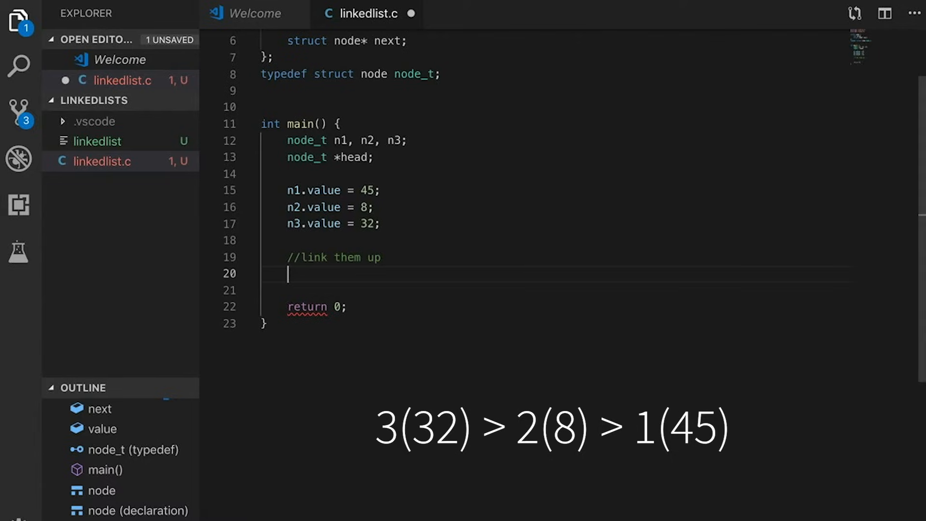
text(head = &n3;)
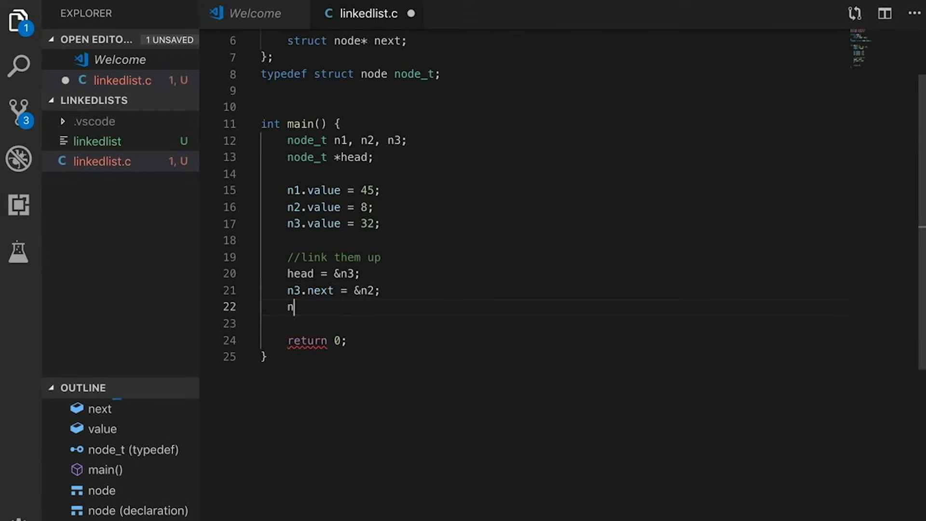
text(2.next = &n1;)
click(566, 324)
text(n1.n)
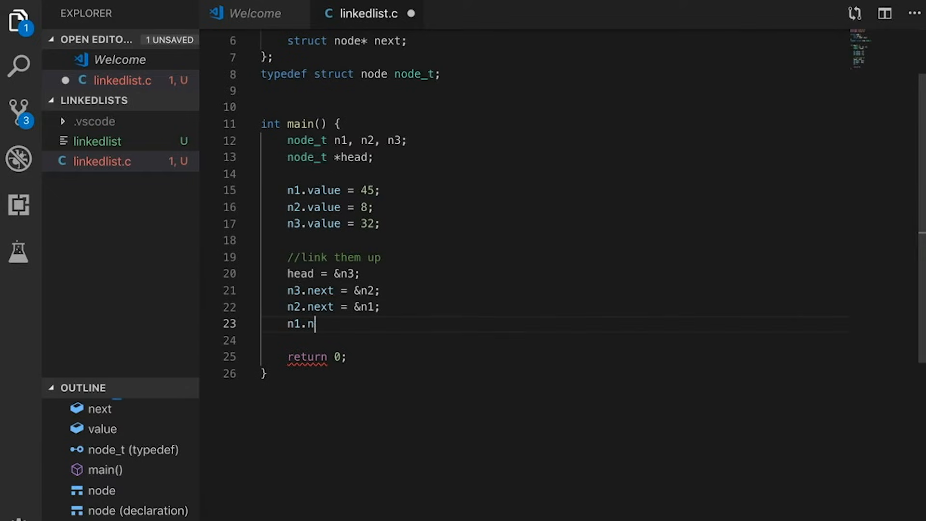
text(ext = NUL)
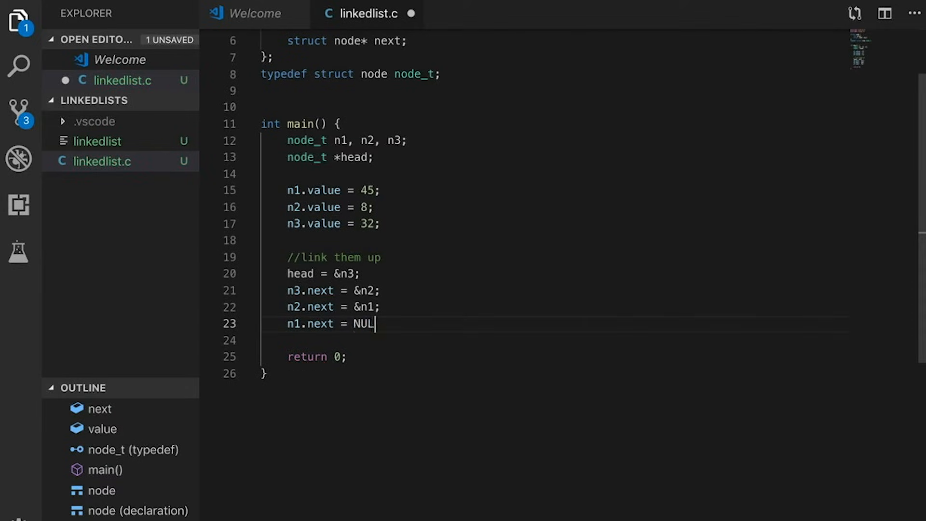
text(L; //so we know when to stop.)
click(553, 107)
text(voi)
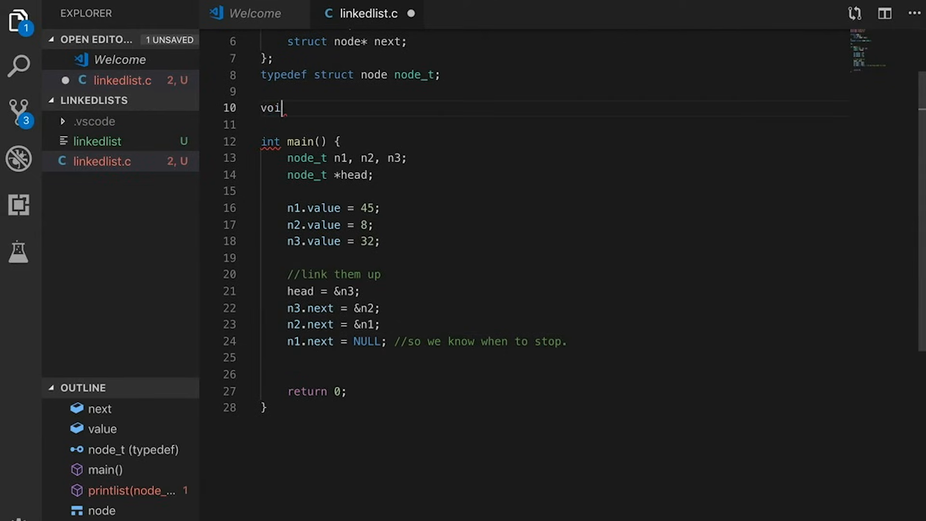
Step: Declare void printlist(node_t *head) with a temporary pointer set to head
text(d printlist)
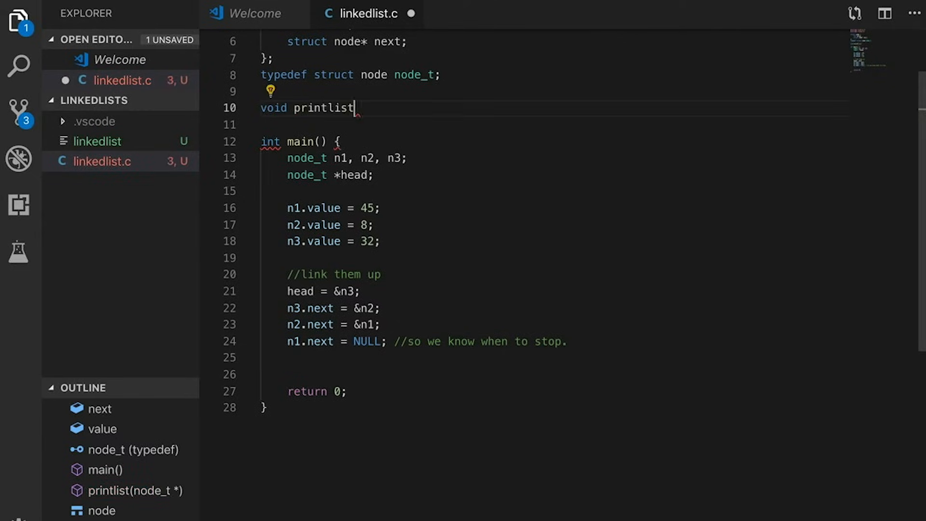
text((node_t *head) {)
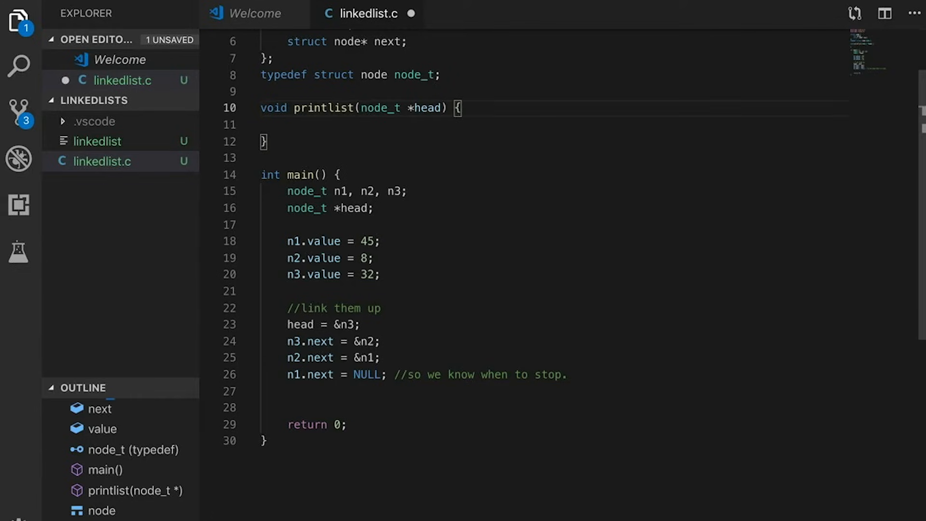
text(node_t *temporary = head)
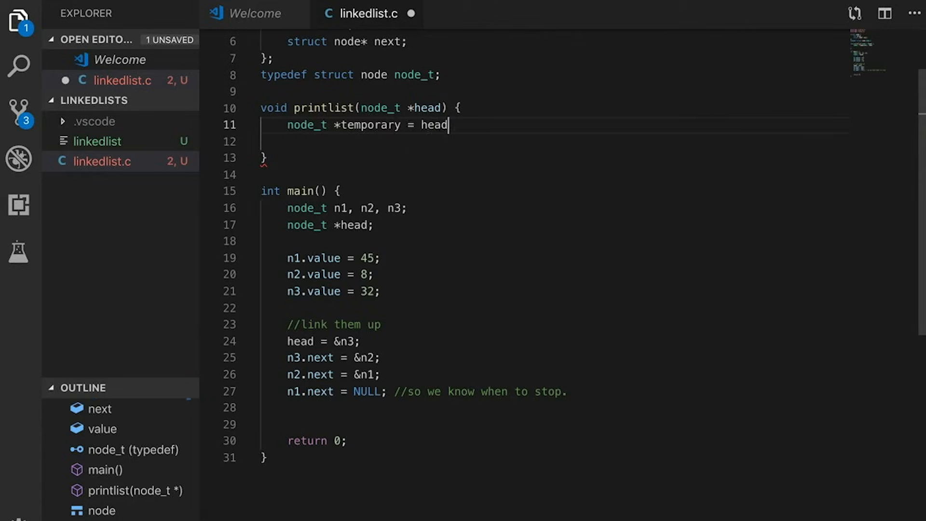
text(;)
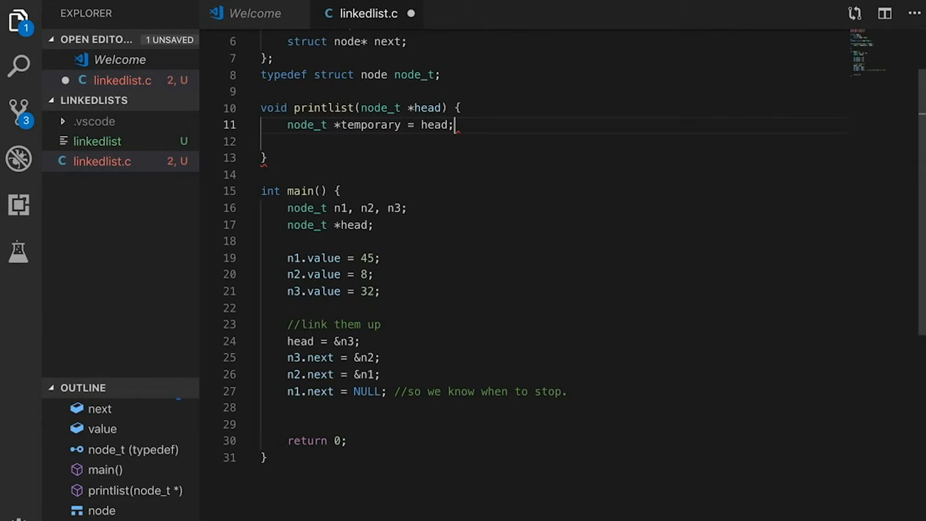
key(Enter)
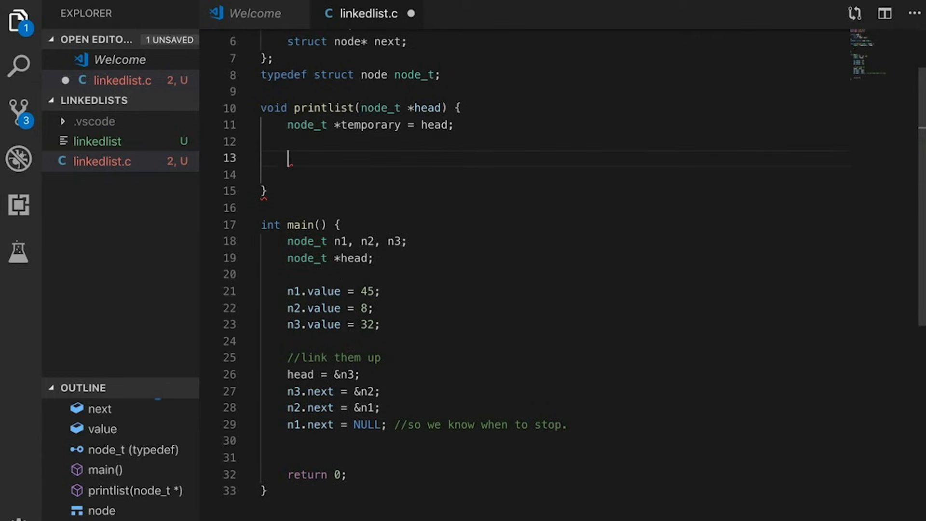
Step: Add a while loop printing temporary->value and advancing temporary to next until NULL
text(while (temporary != N)
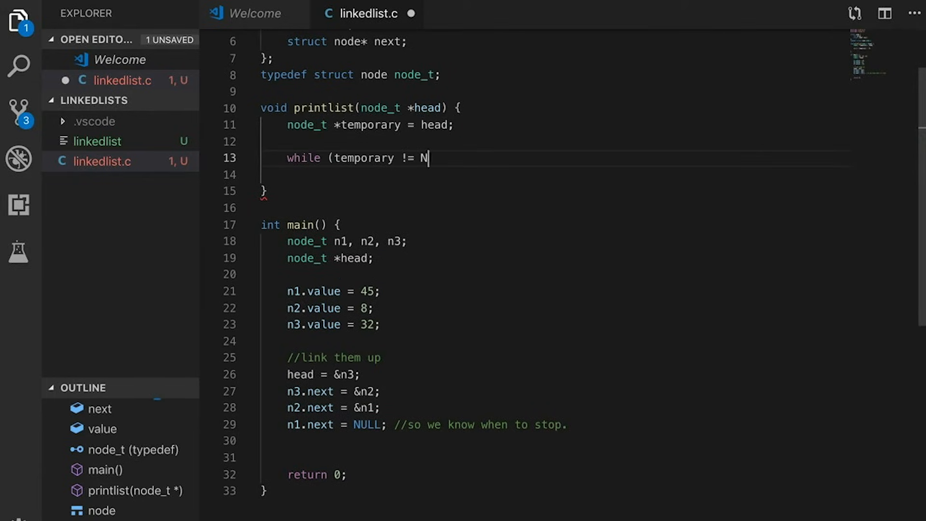
text(ULL) {)
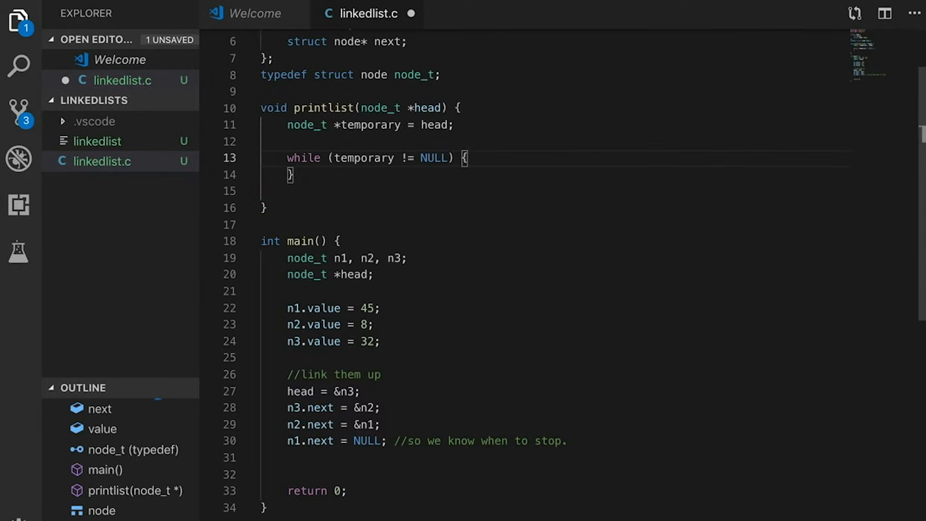
text(printf("%d - ");)
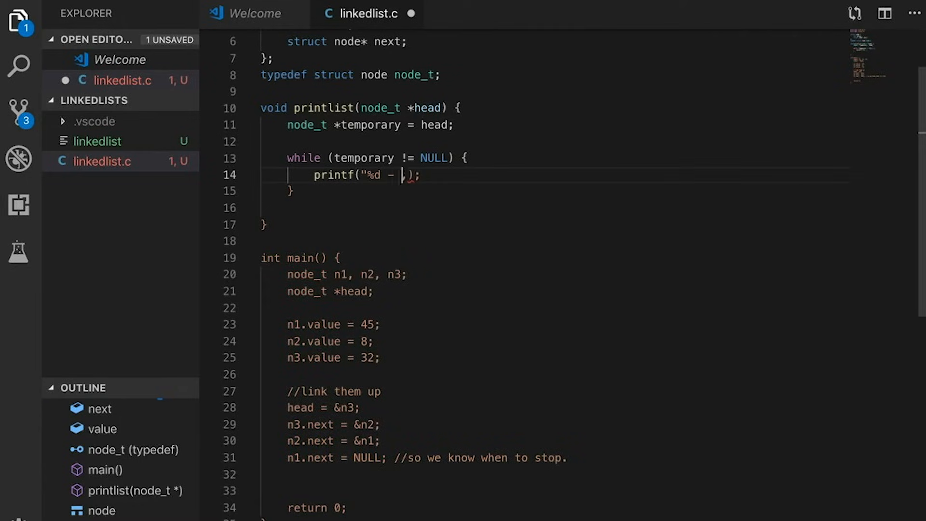
text(, temporary->valu)
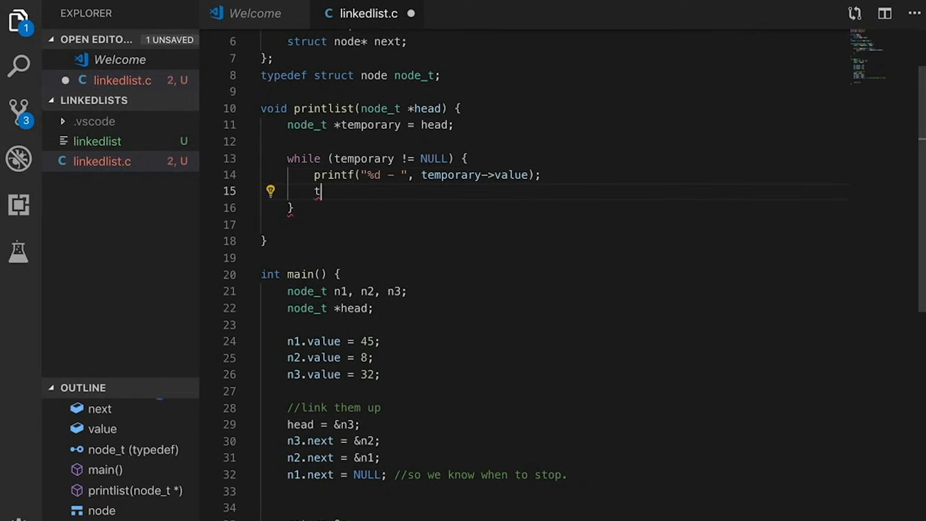
text(emporary = temporary->next;)
click(556, 225)
text(printf("\n");)
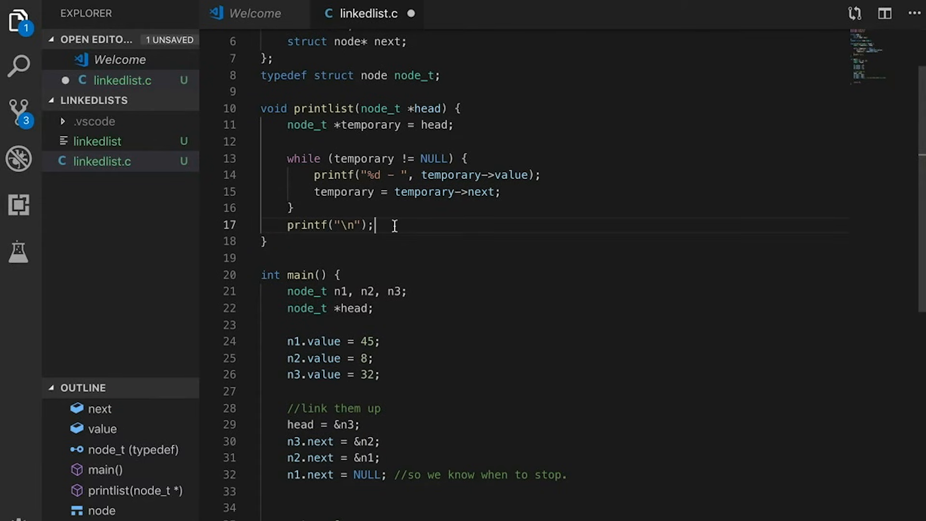
click(265, 241)
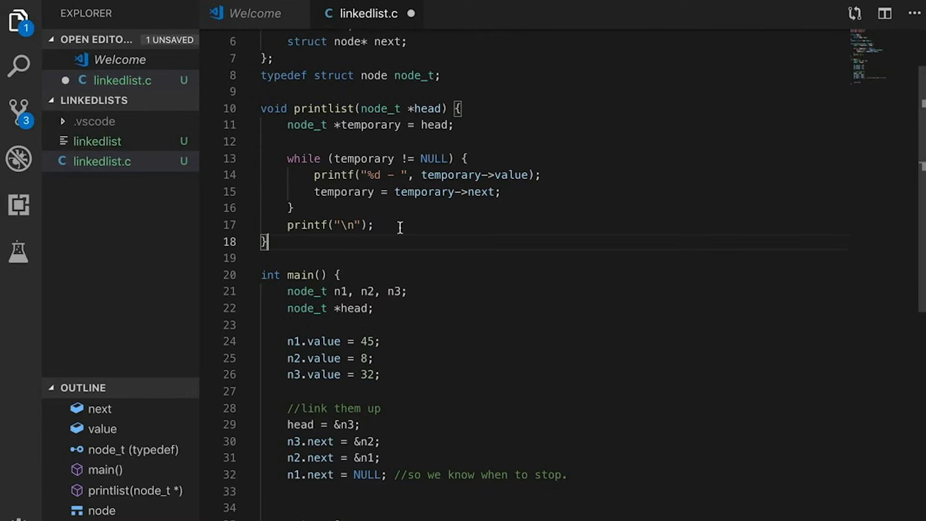
mouse_move(337, 211)
text(make li)
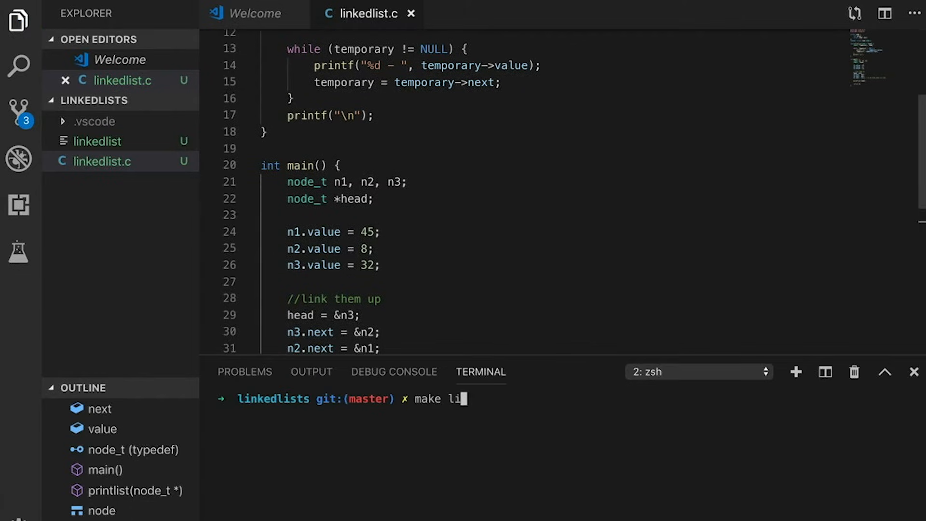
Step: Build with make linkedlist and run ./linkedlist, printing 45 - 8 - 32 -
key(Return)
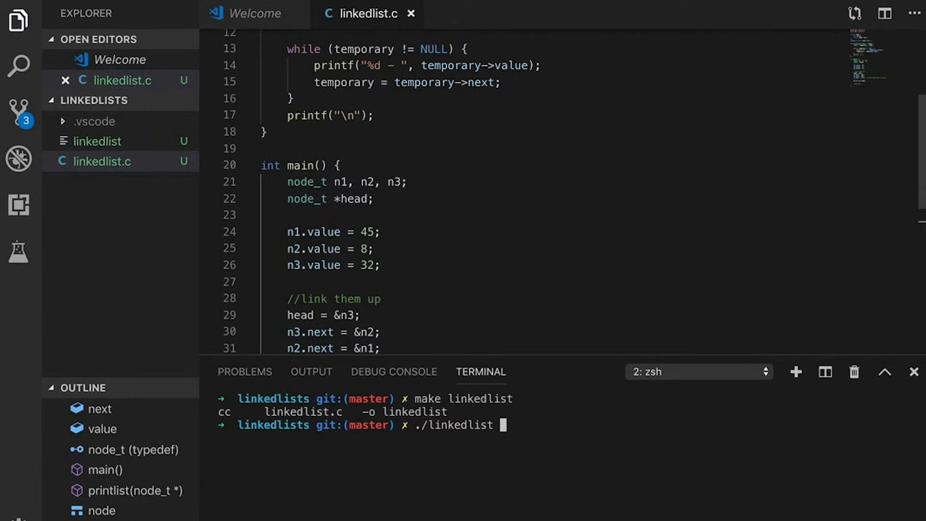
key(Return)
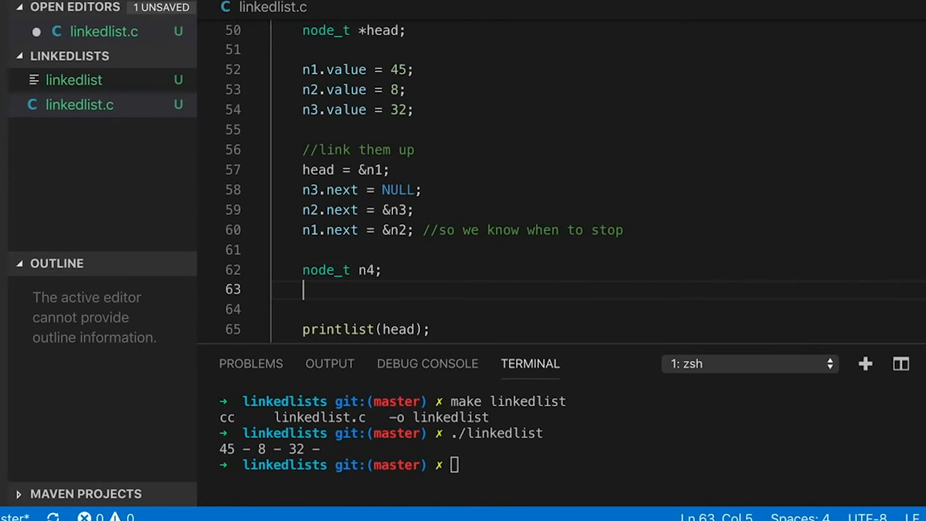
Step: Insert n4 (13) between n2 and n3, advance head, and rebuild linkedlist
text(n4.value = 13;\nn4.next =)
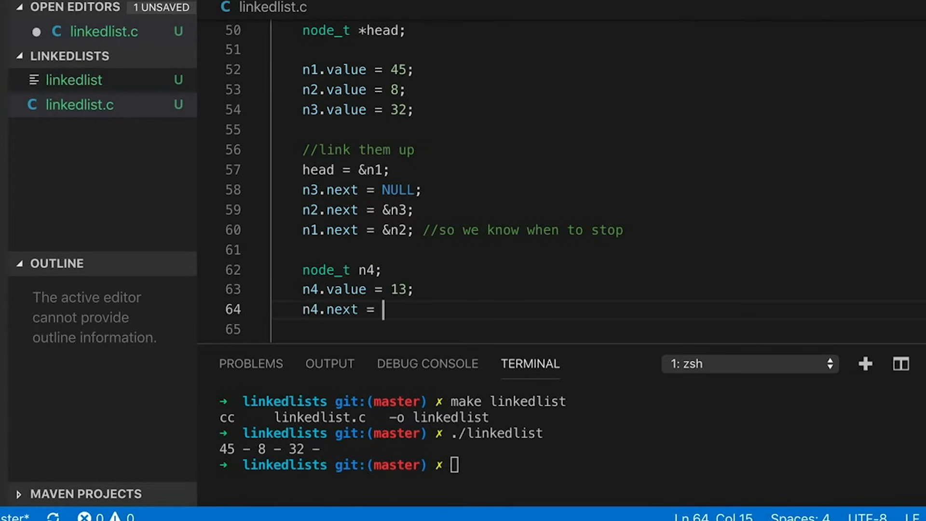
text(&n3;)
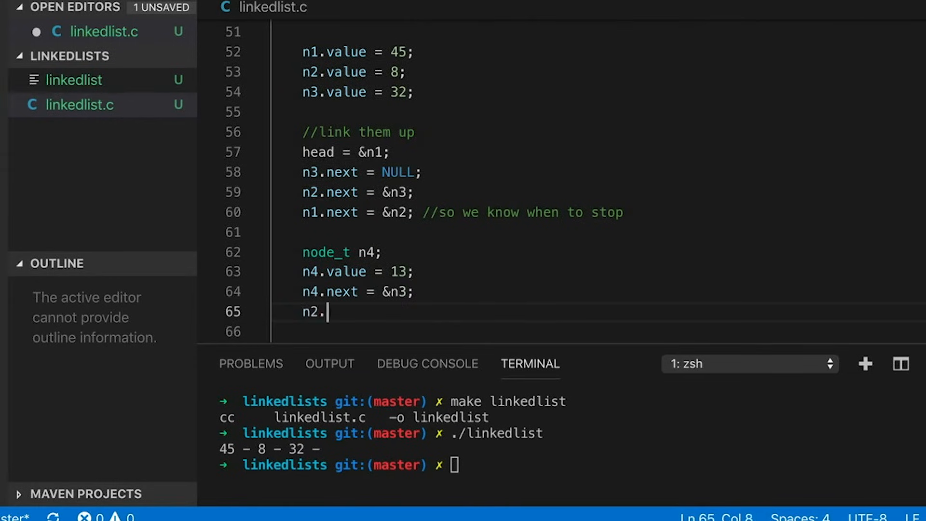
text(next = &n4;)
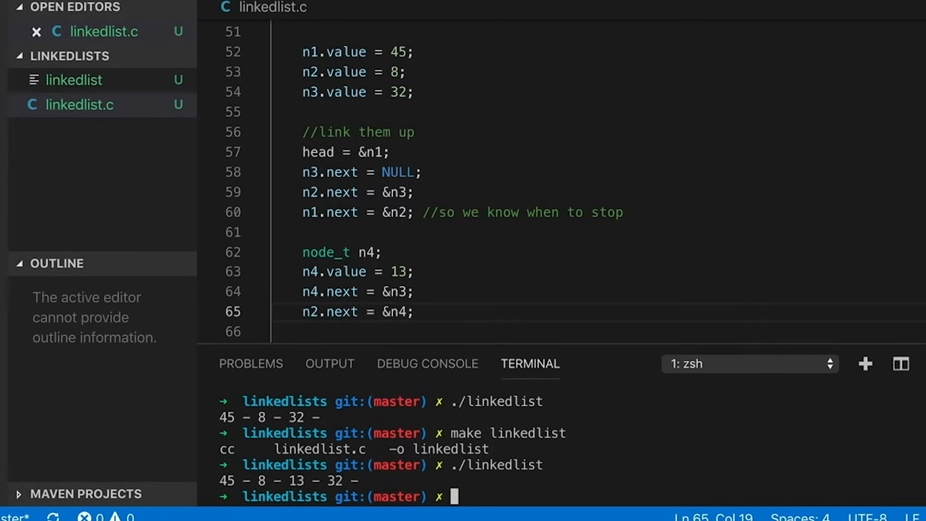
text(head =)
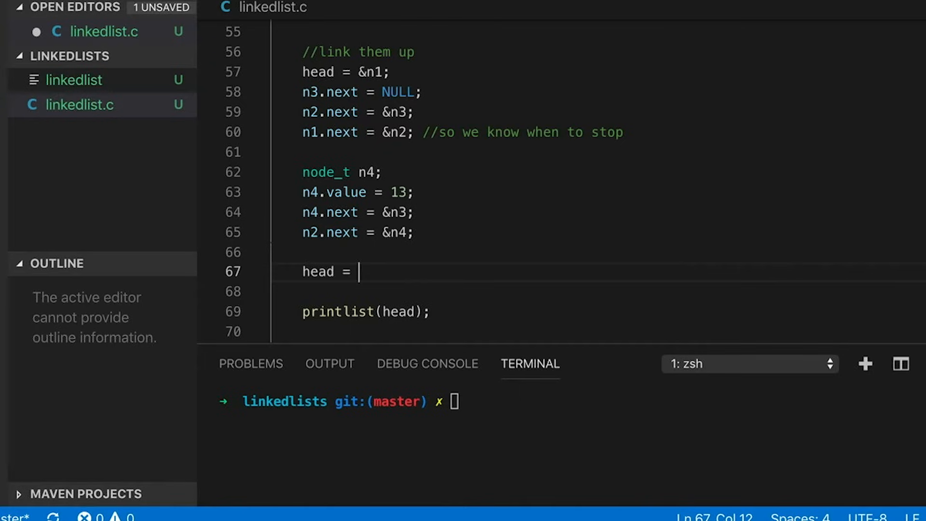
text(head->next;)
click(564, 402)
text(make linkedlist)
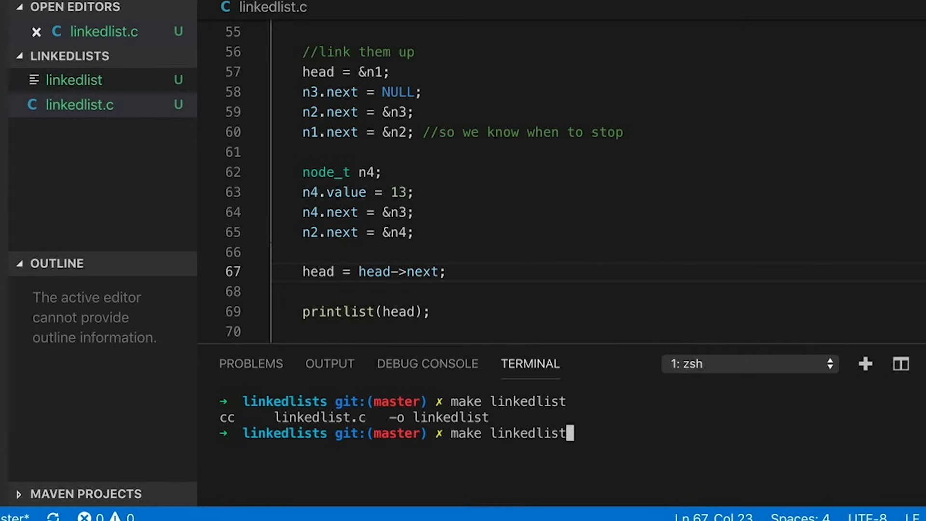
key(Return)
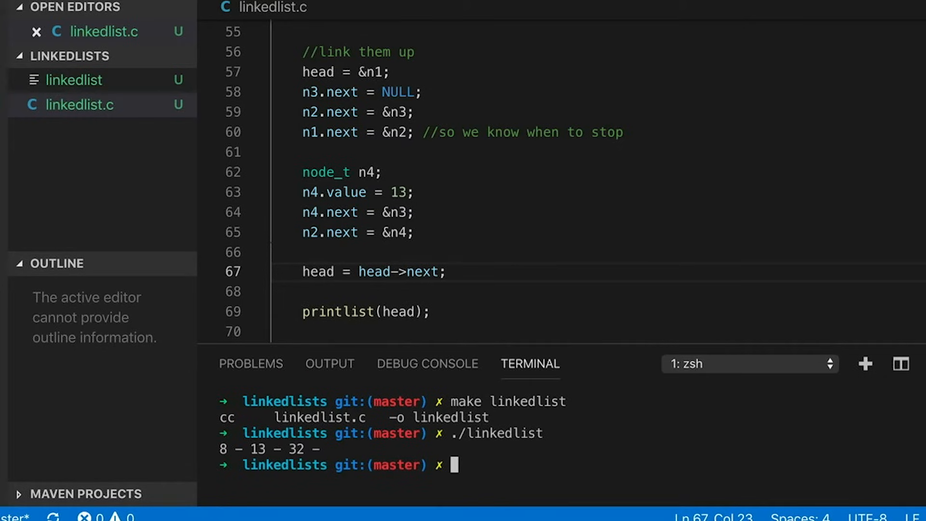